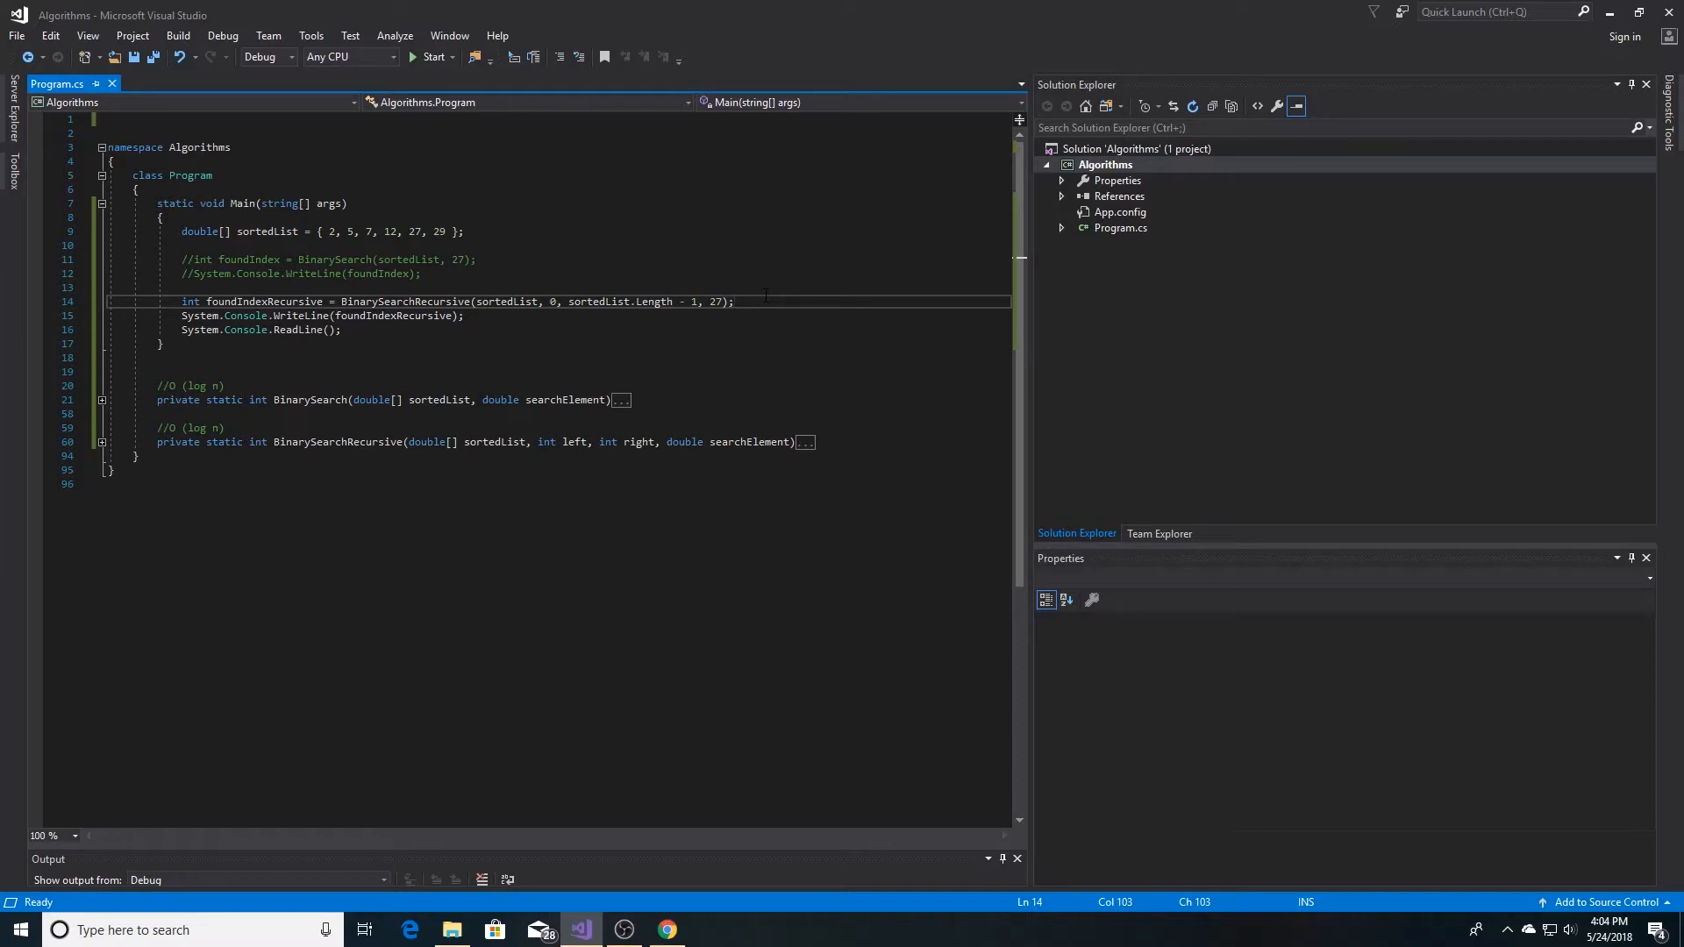
{"action": "mouse_move", "coordinate": [716, 260]}
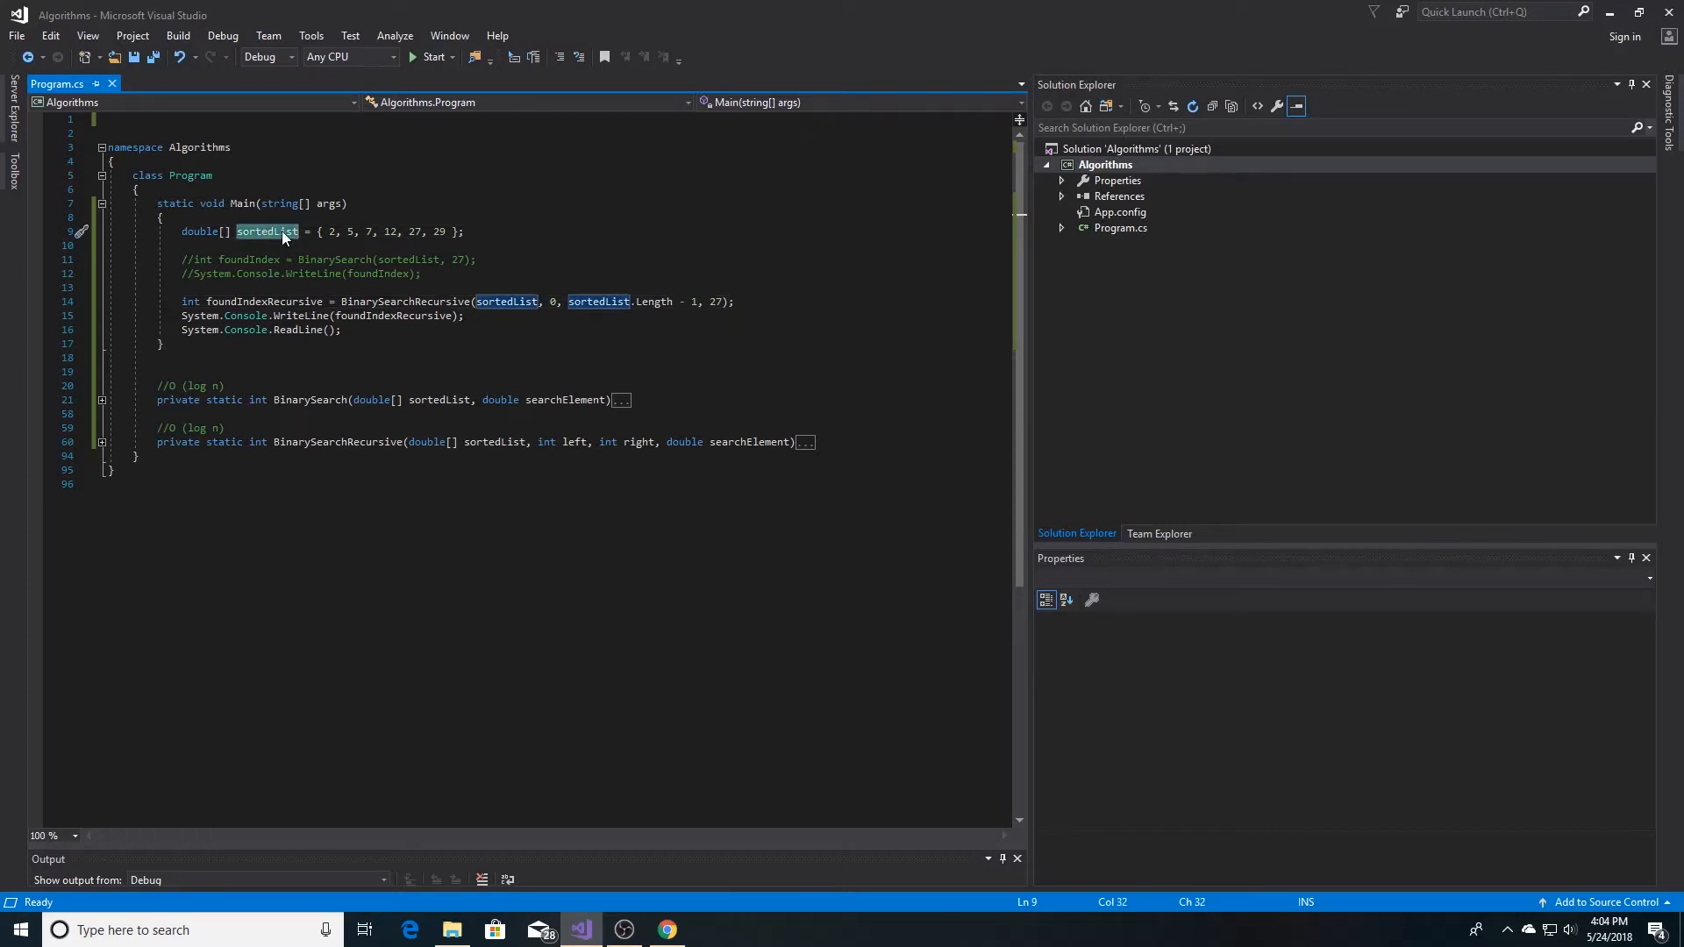
- Highlight the recursive call's starting bounds in Main and expand the BinarySearchRecursive method body
{"action": "left_click", "coordinate": [507, 302]}
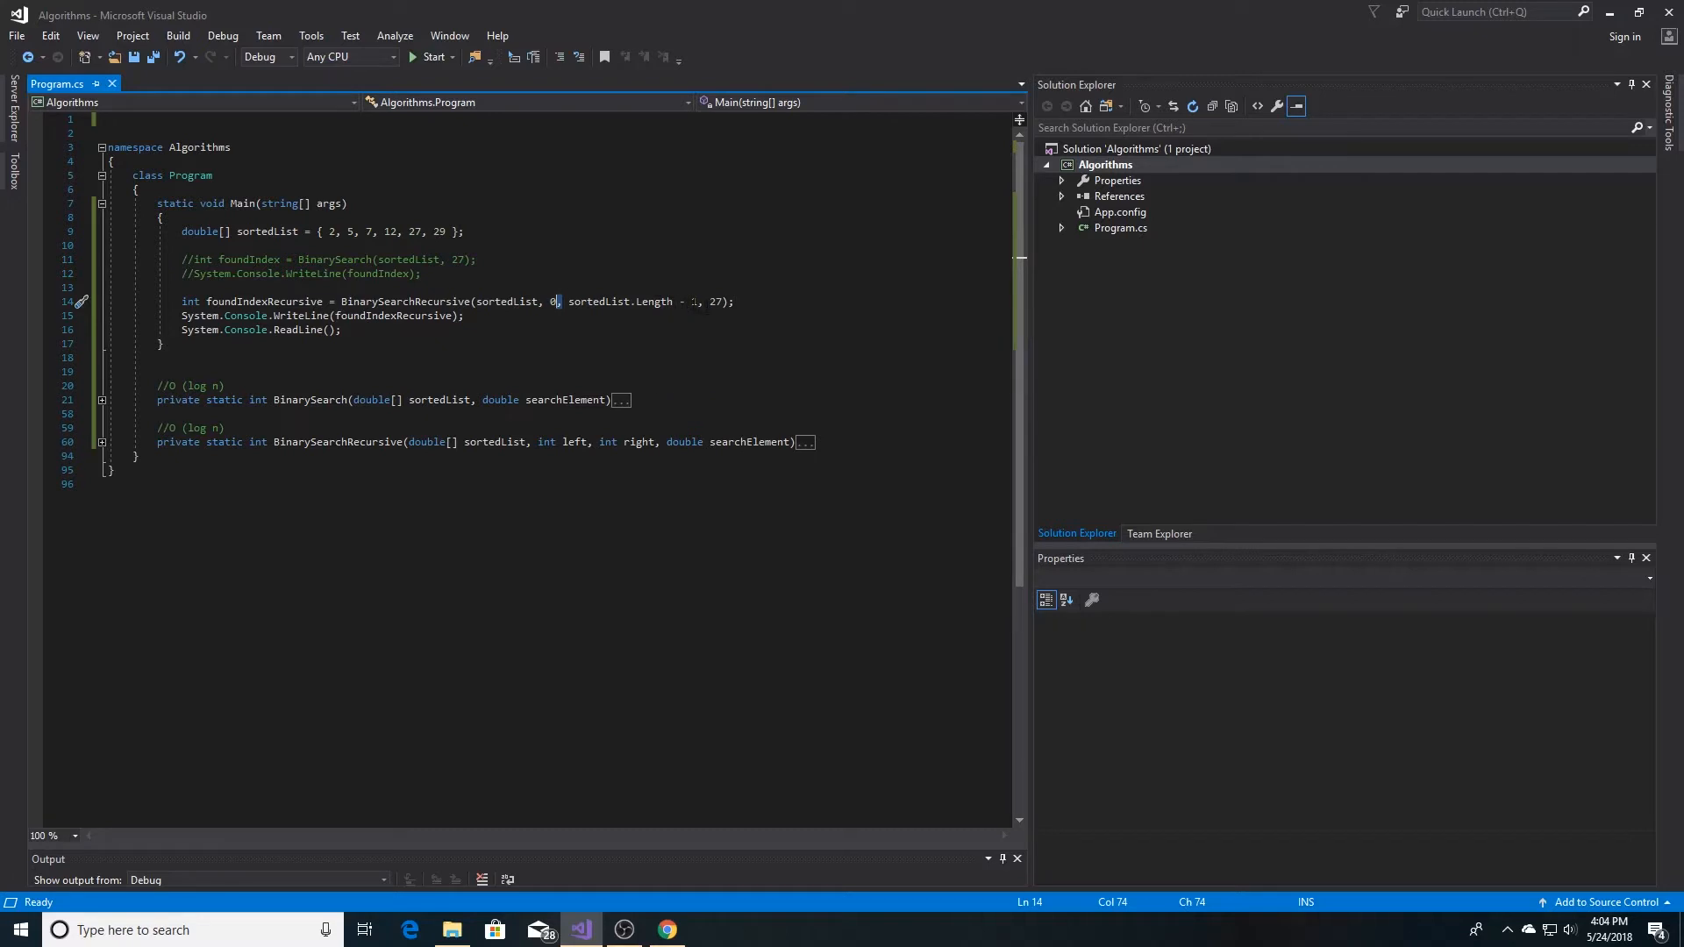
{"action": "mouse_move", "coordinate": [696, 300]}
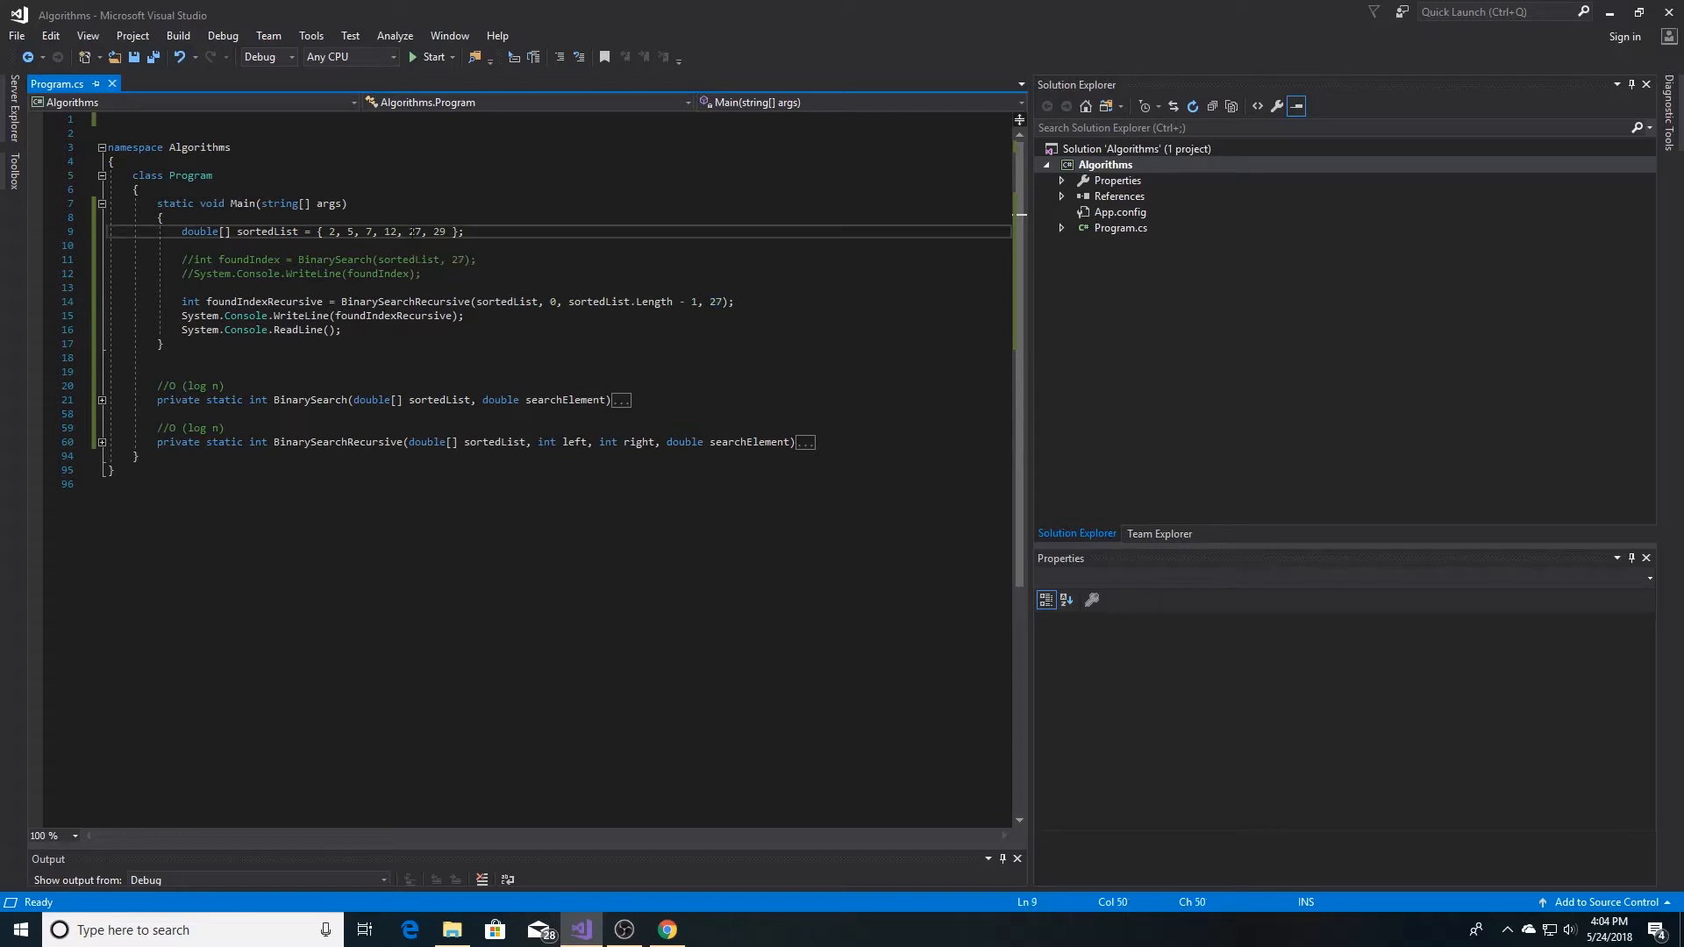
{"action": "double_click", "coordinate": [414, 231]}
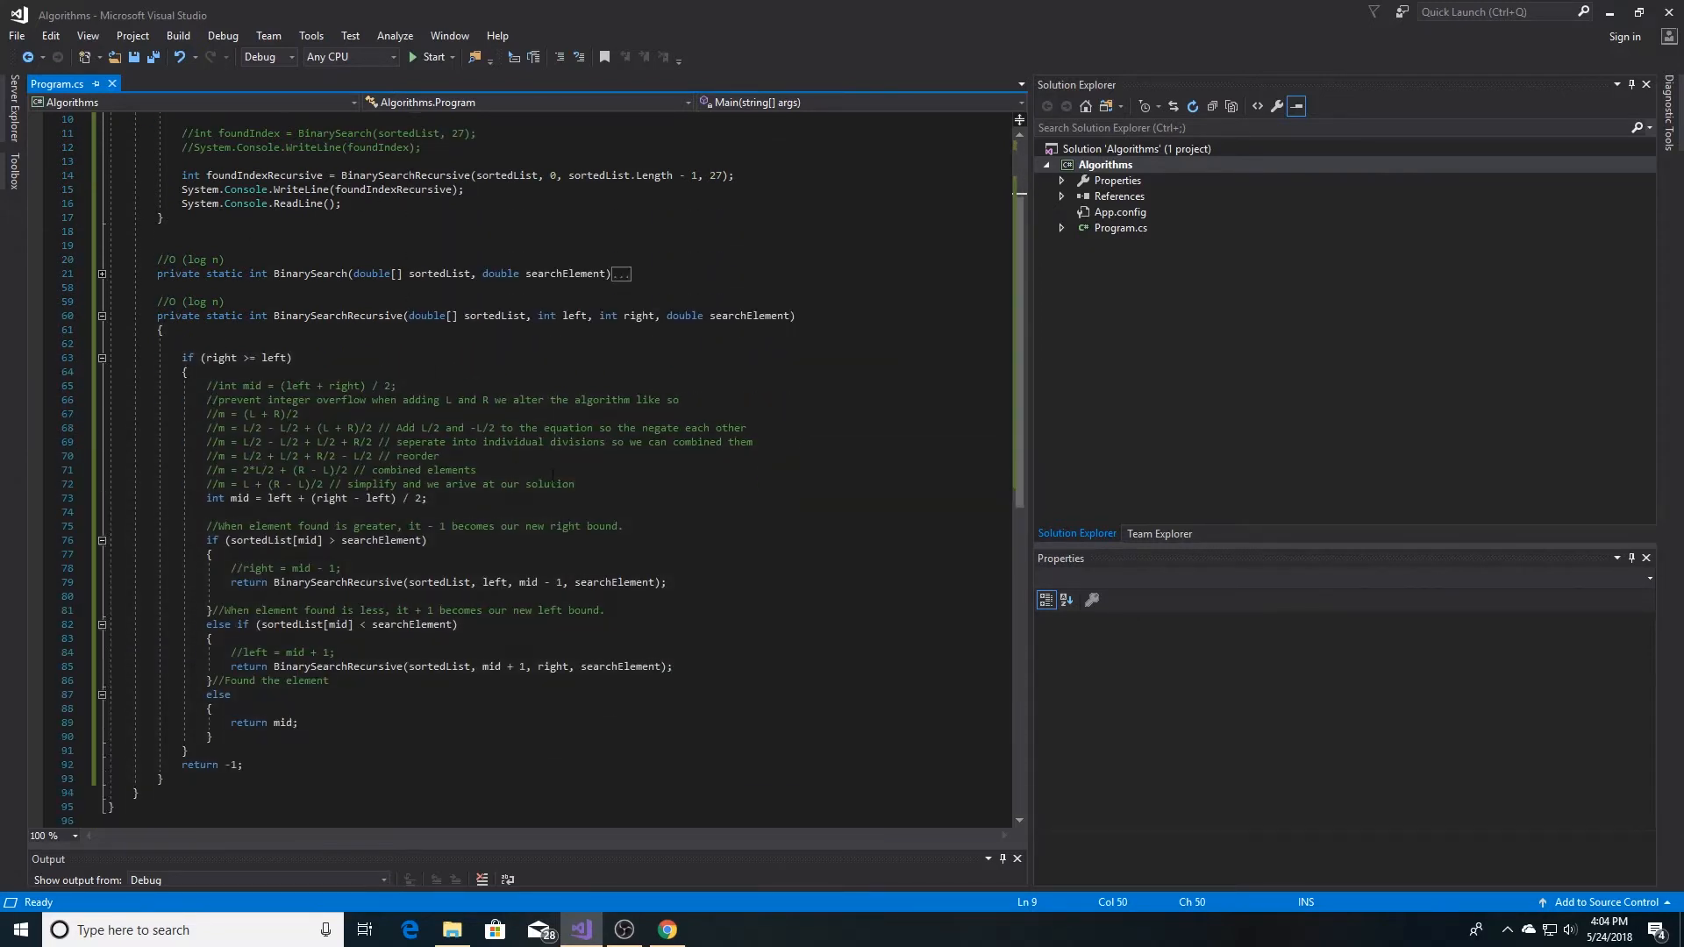
{"action": "scroll", "scroll_direction": "down", "scroll_amount": 3}
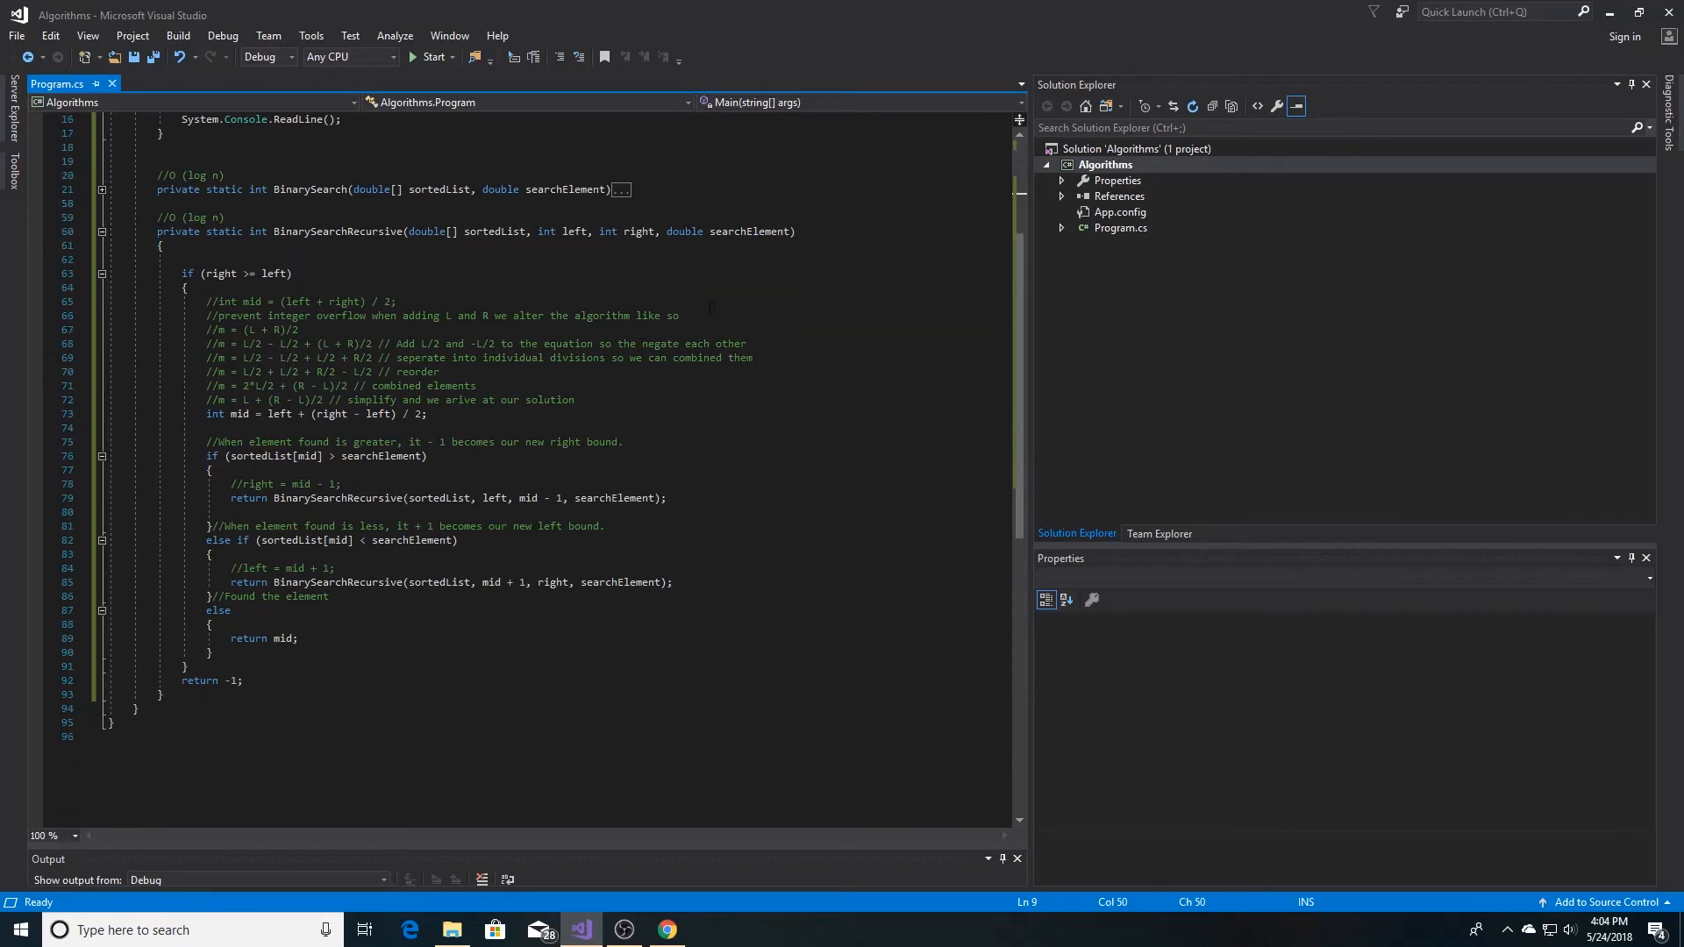
{"action": "scroll", "scroll_direction": "up", "scroll_amount": 3}
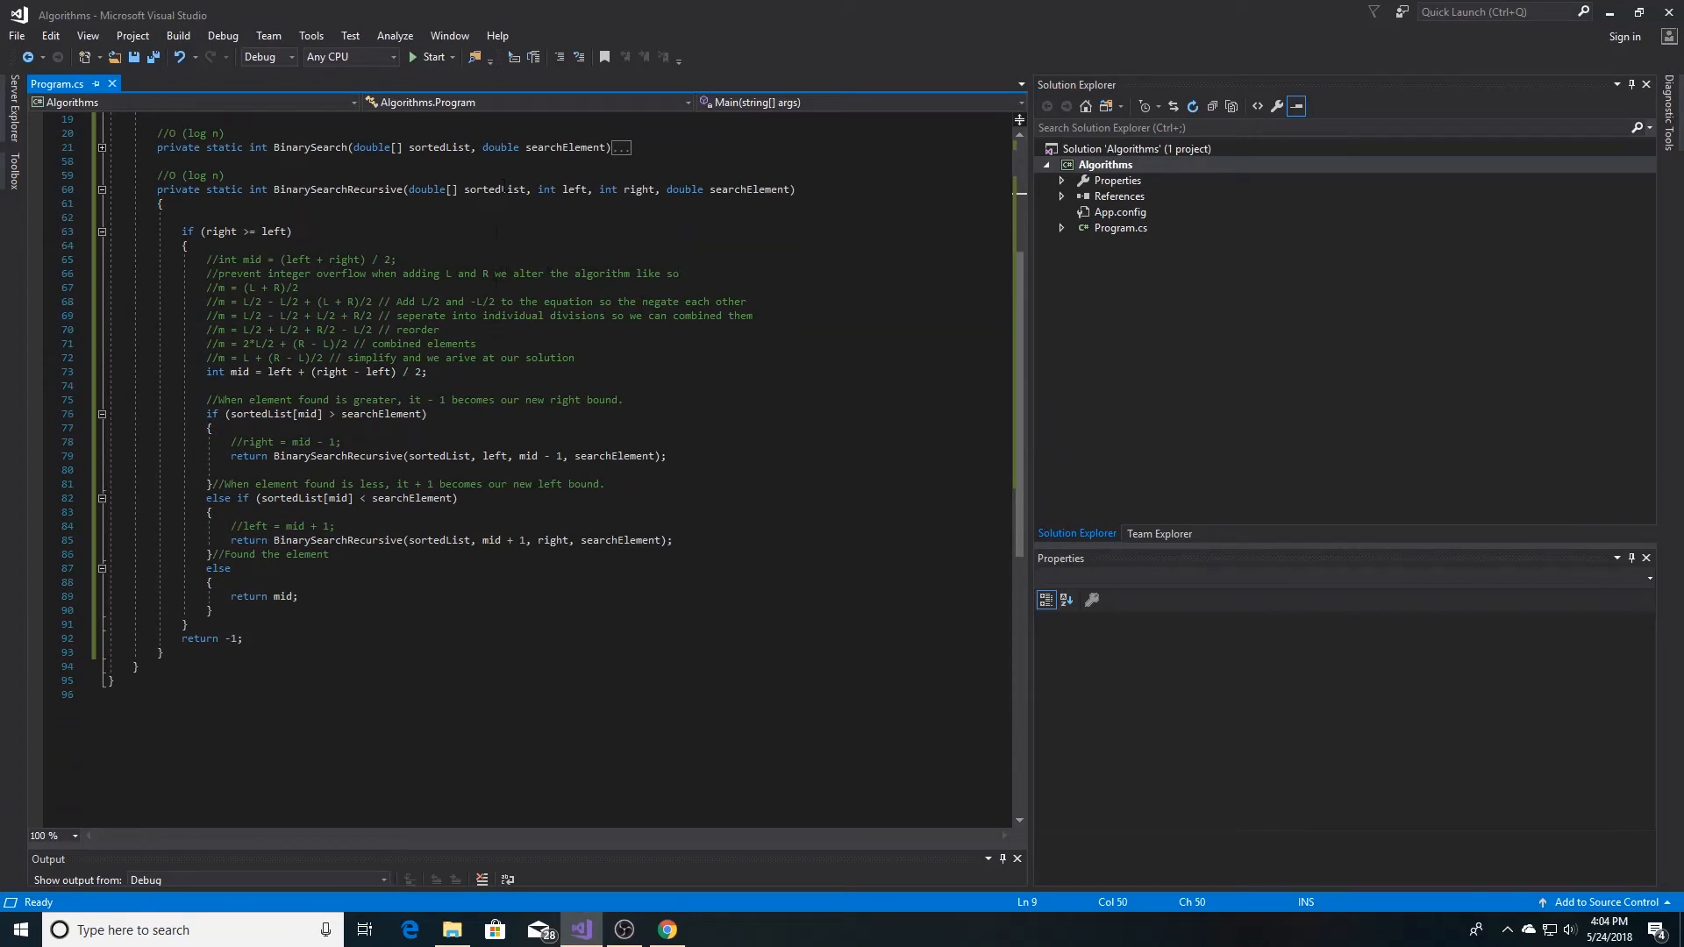
{"action": "double_click", "coordinate": [575, 190]}
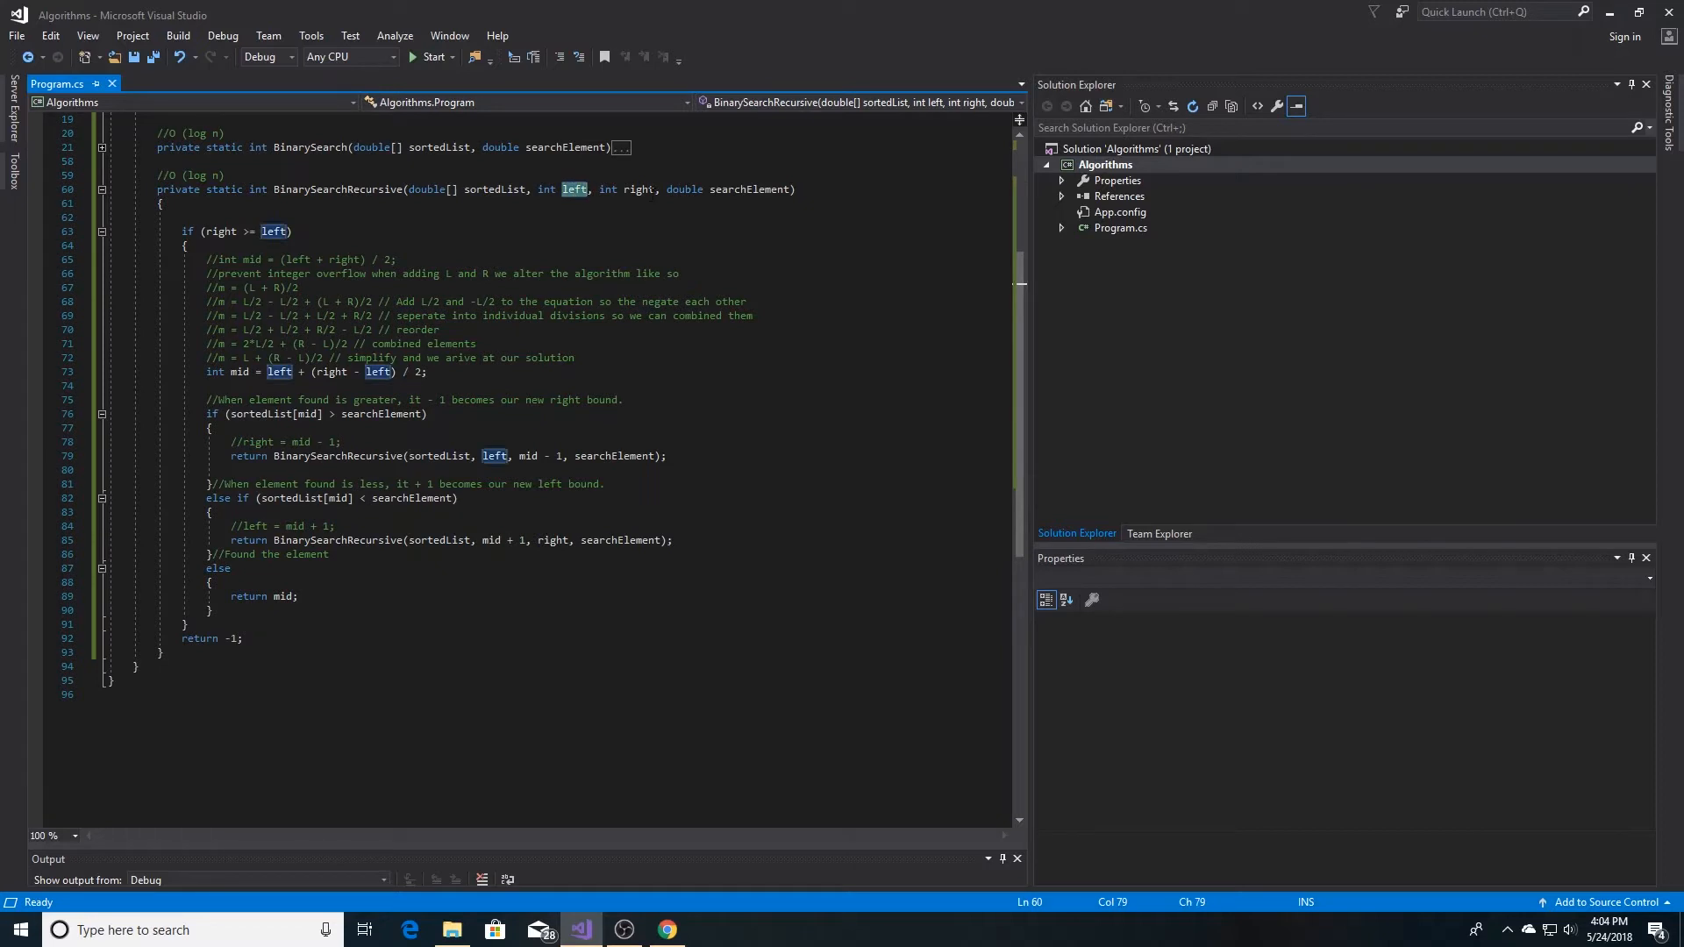
{"action": "left_click", "coordinate": [747, 189]}
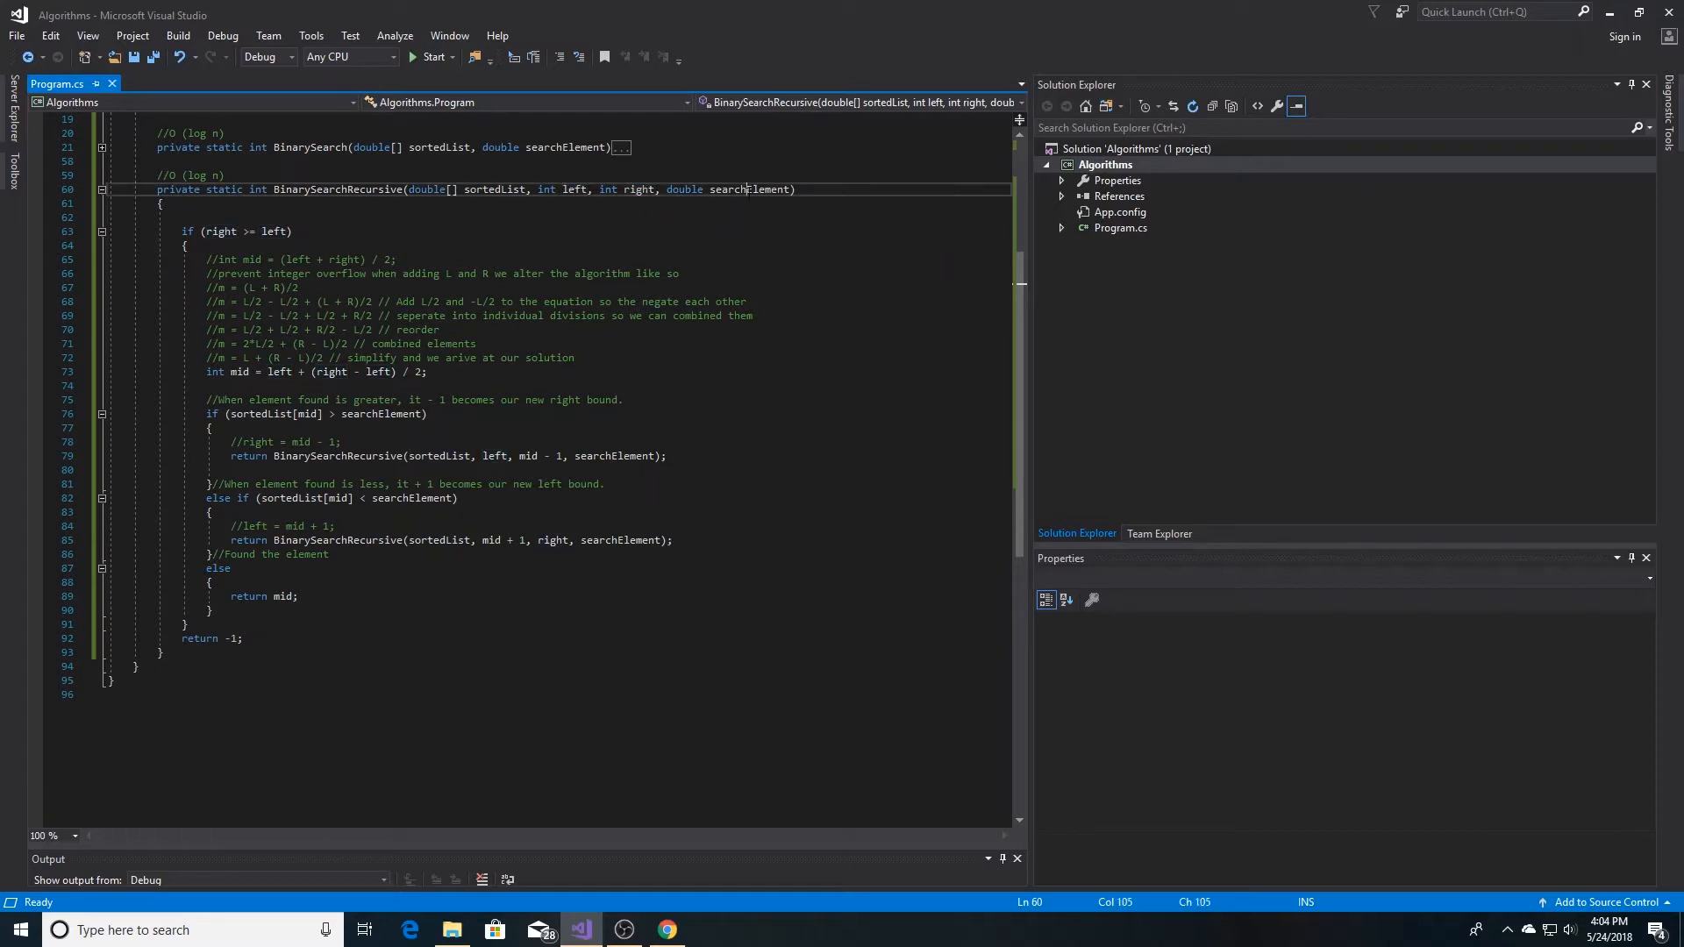
{"action": "double_click", "coordinate": [749, 189]}
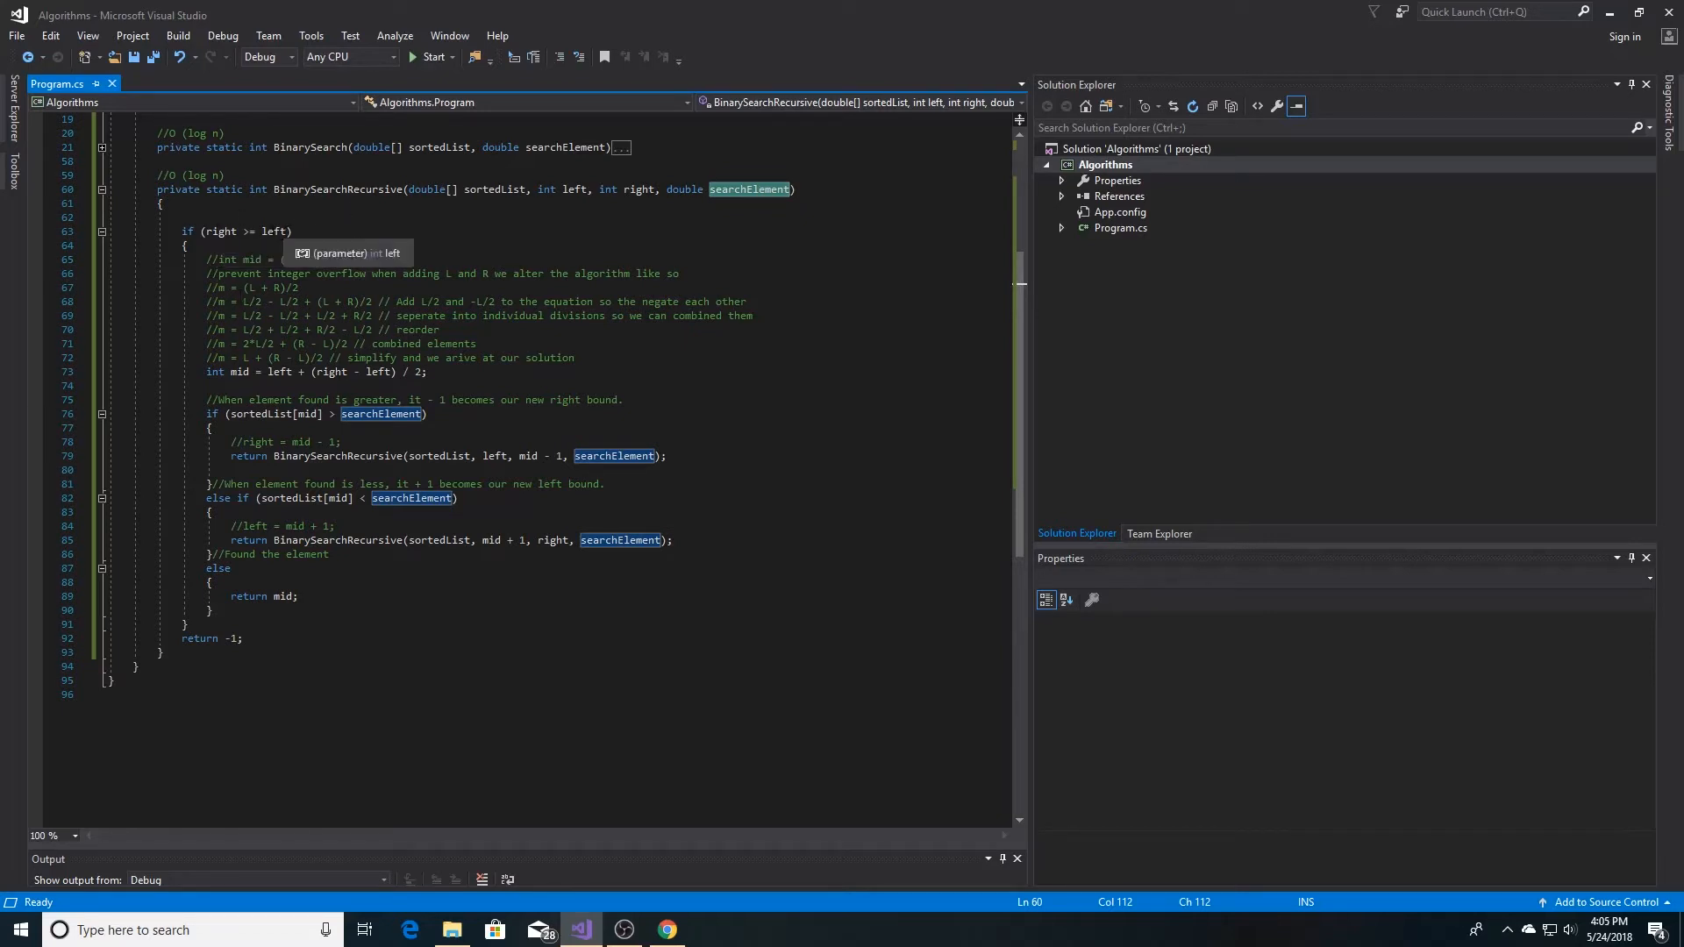
{"action": "left_click", "coordinate": [274, 232]}
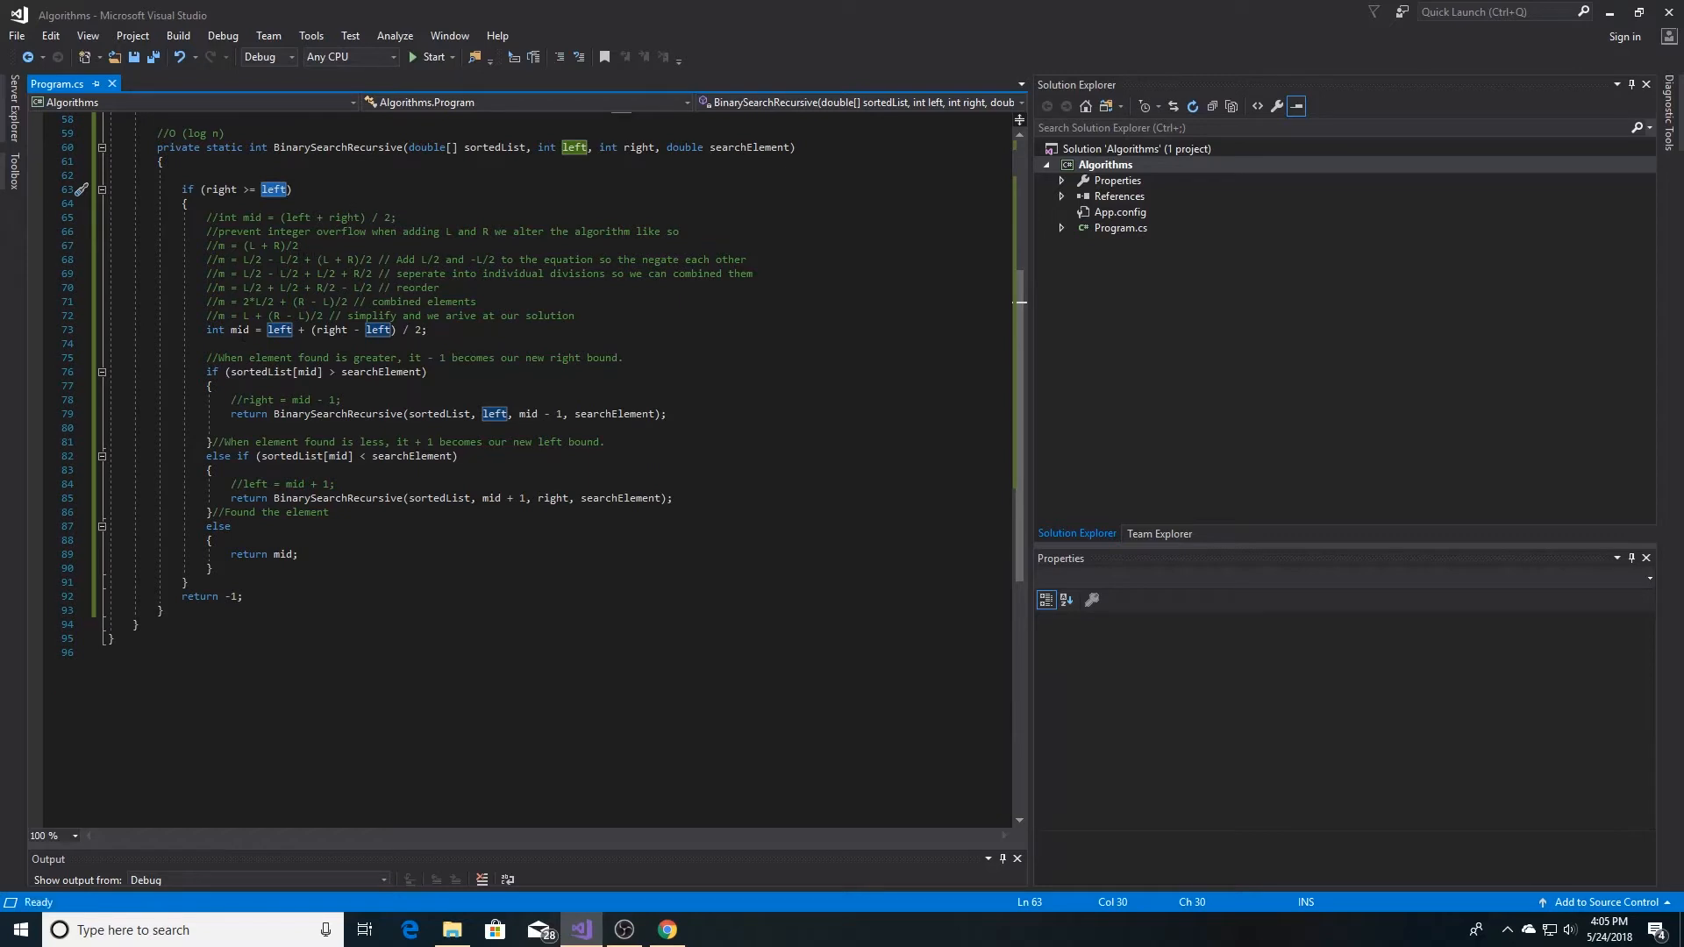
{"action": "mouse_move", "coordinate": [240, 330]}
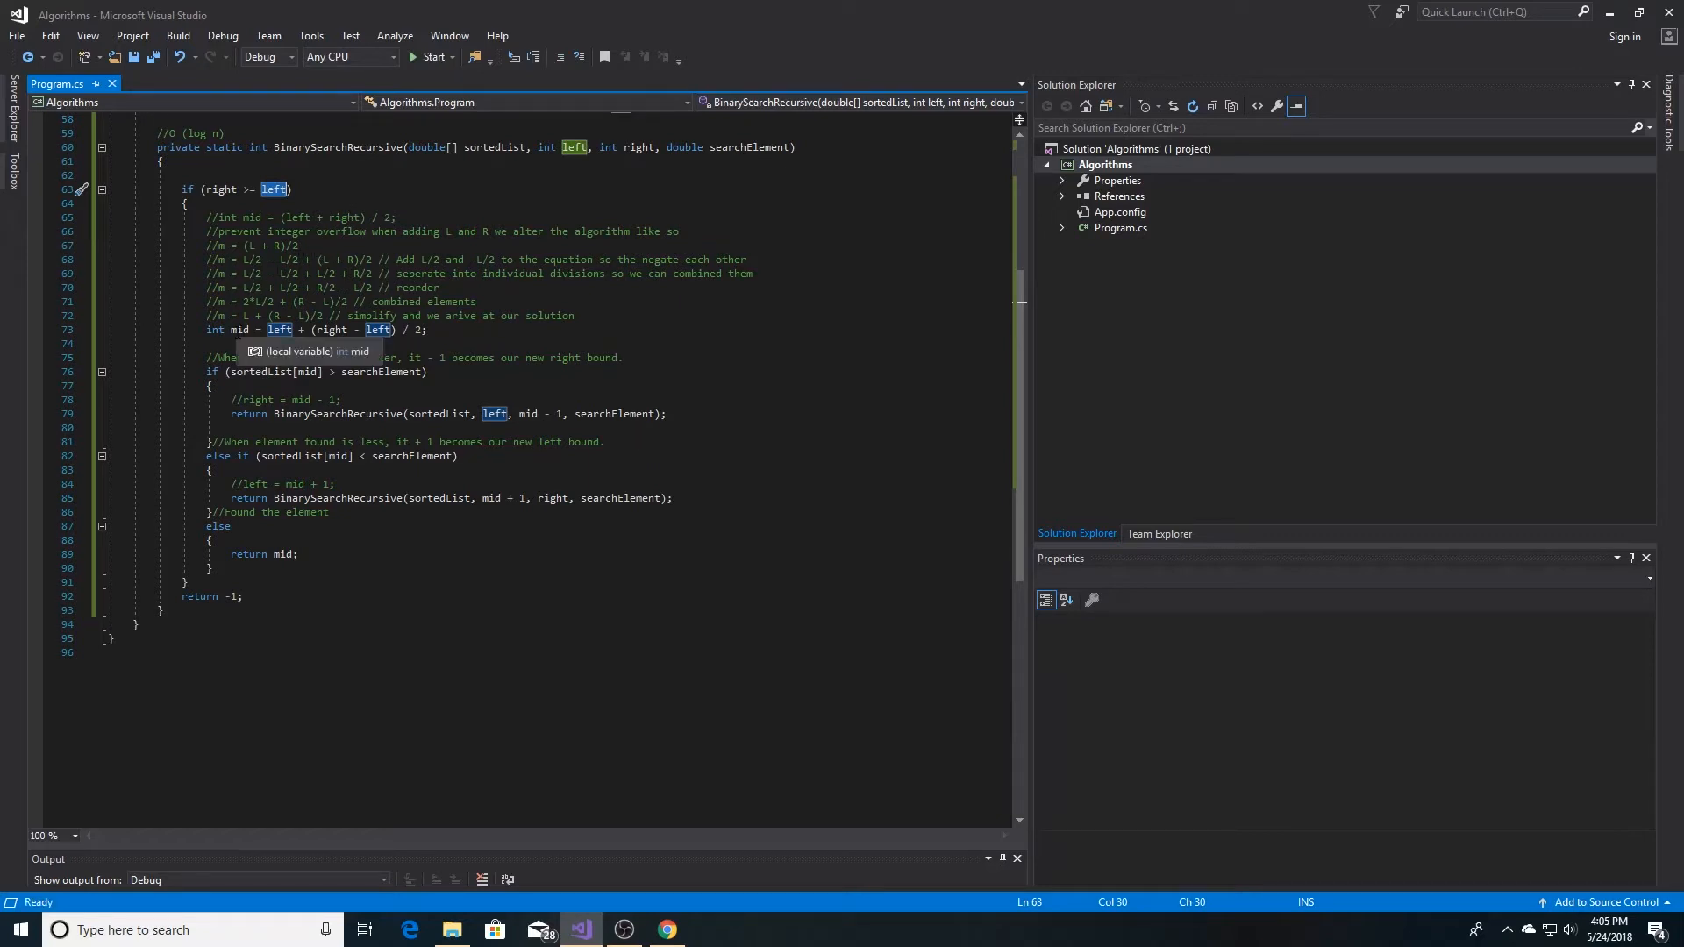
{"action": "mouse_move", "coordinate": [379, 329]}
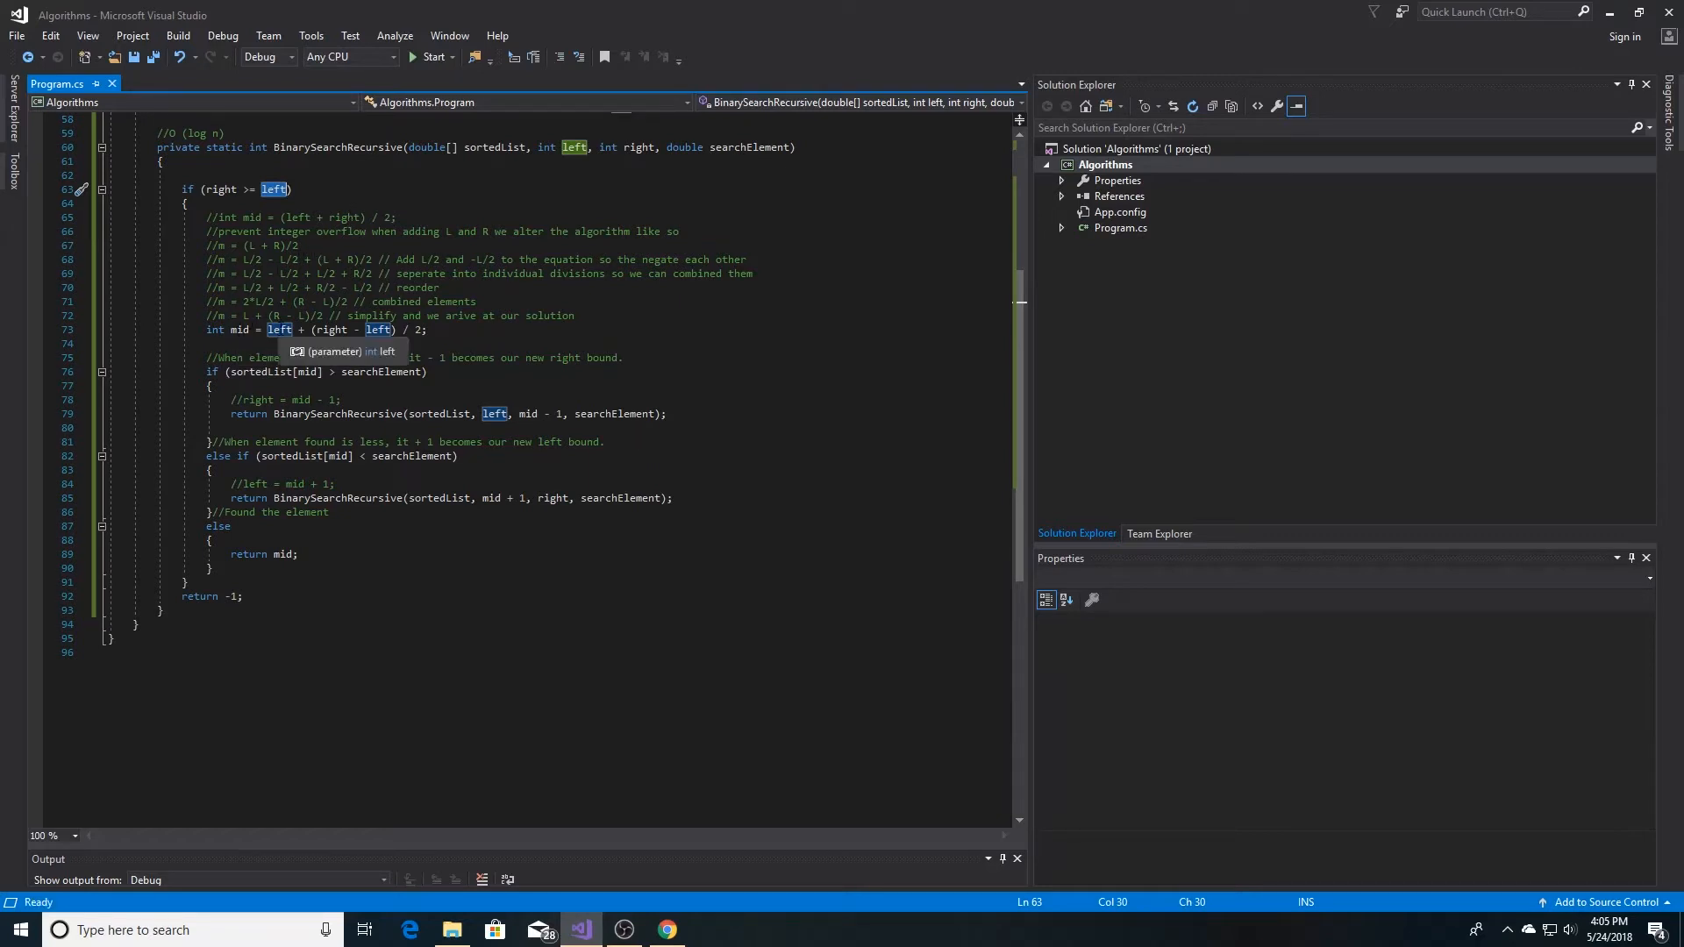
{"action": "mouse_move", "coordinate": [332, 330]}
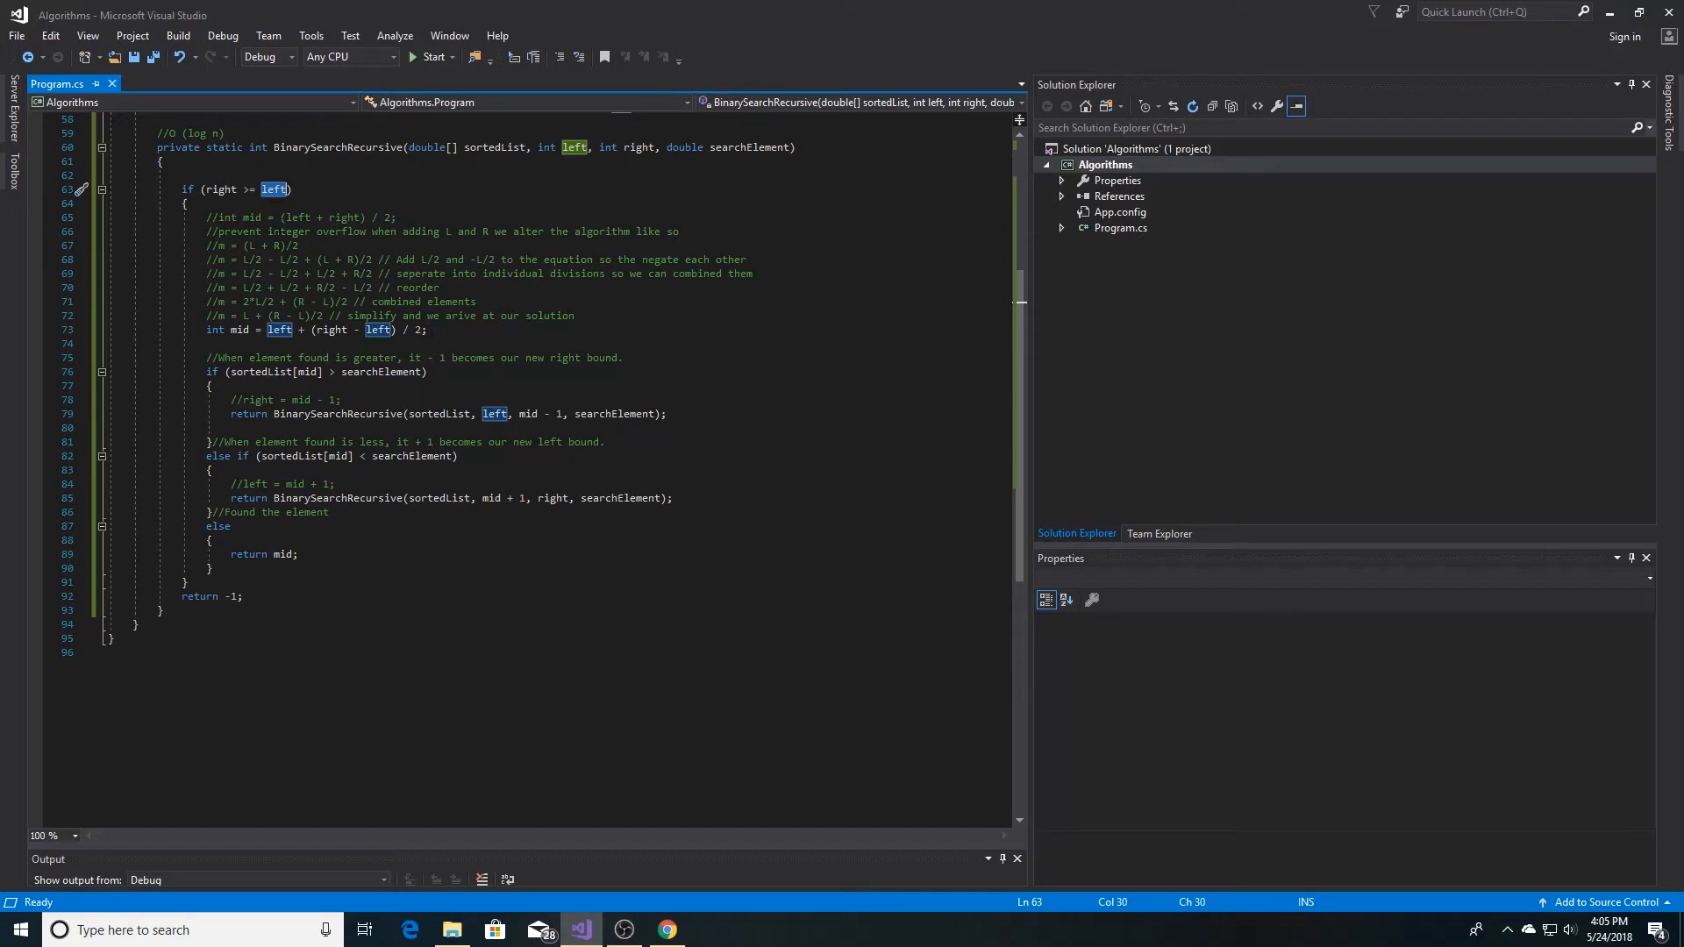
{"action": "scroll", "scroll_direction": "up", "scroll_amount": 3}
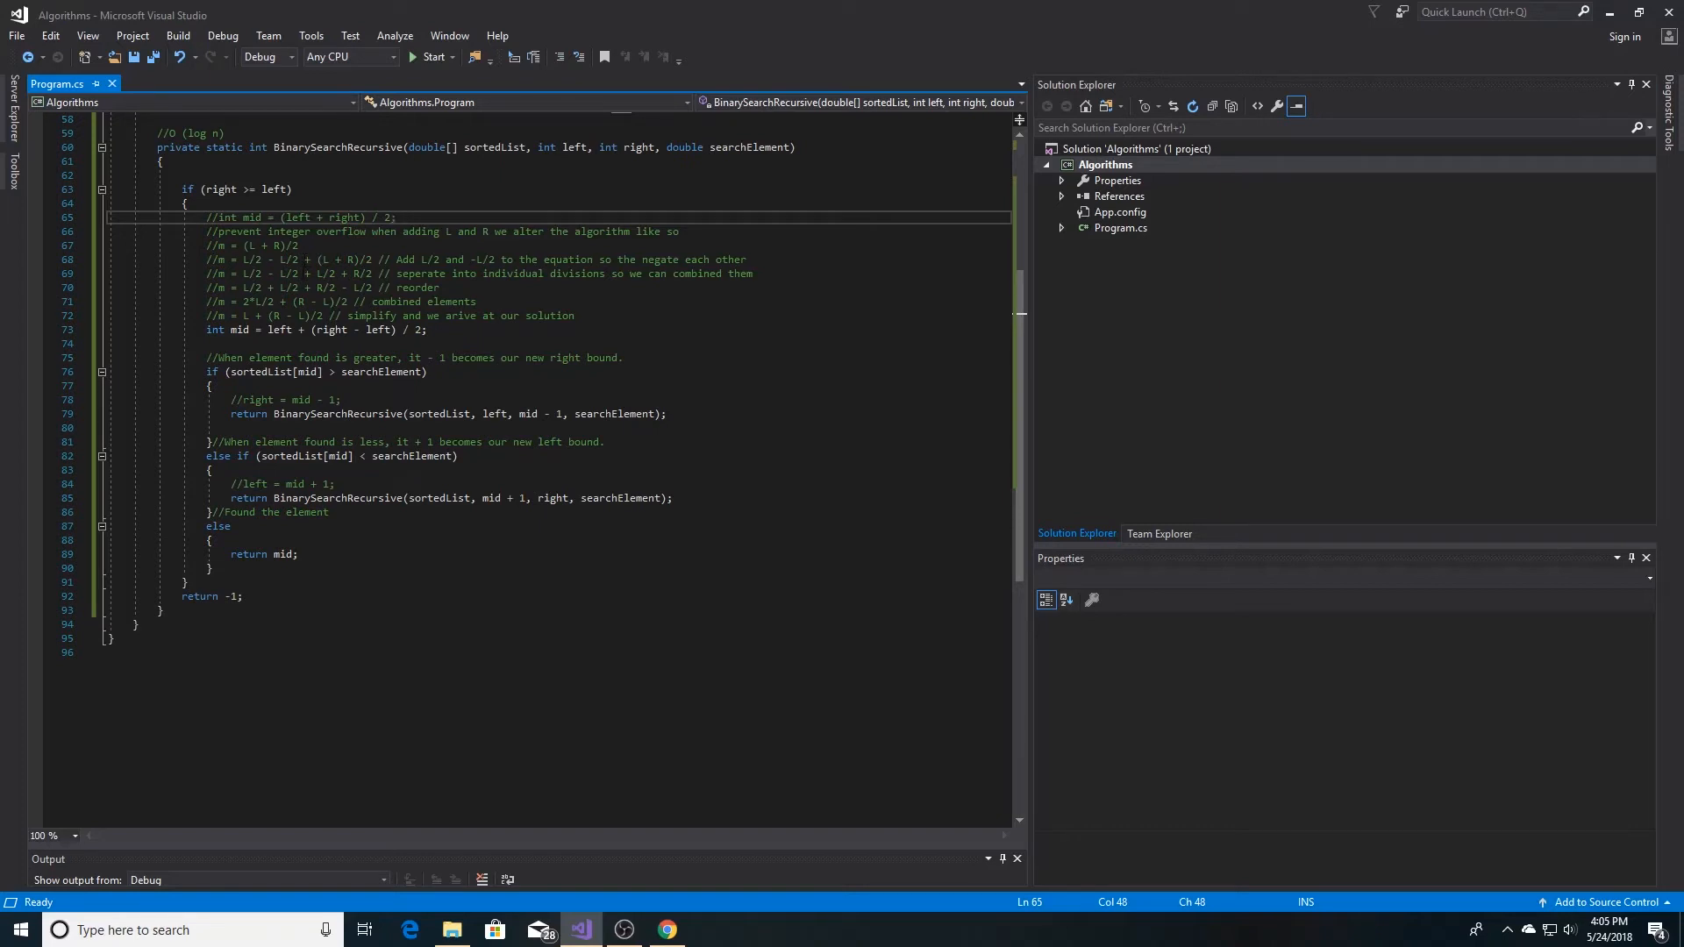
{"action": "left_click", "coordinate": [399, 217]}
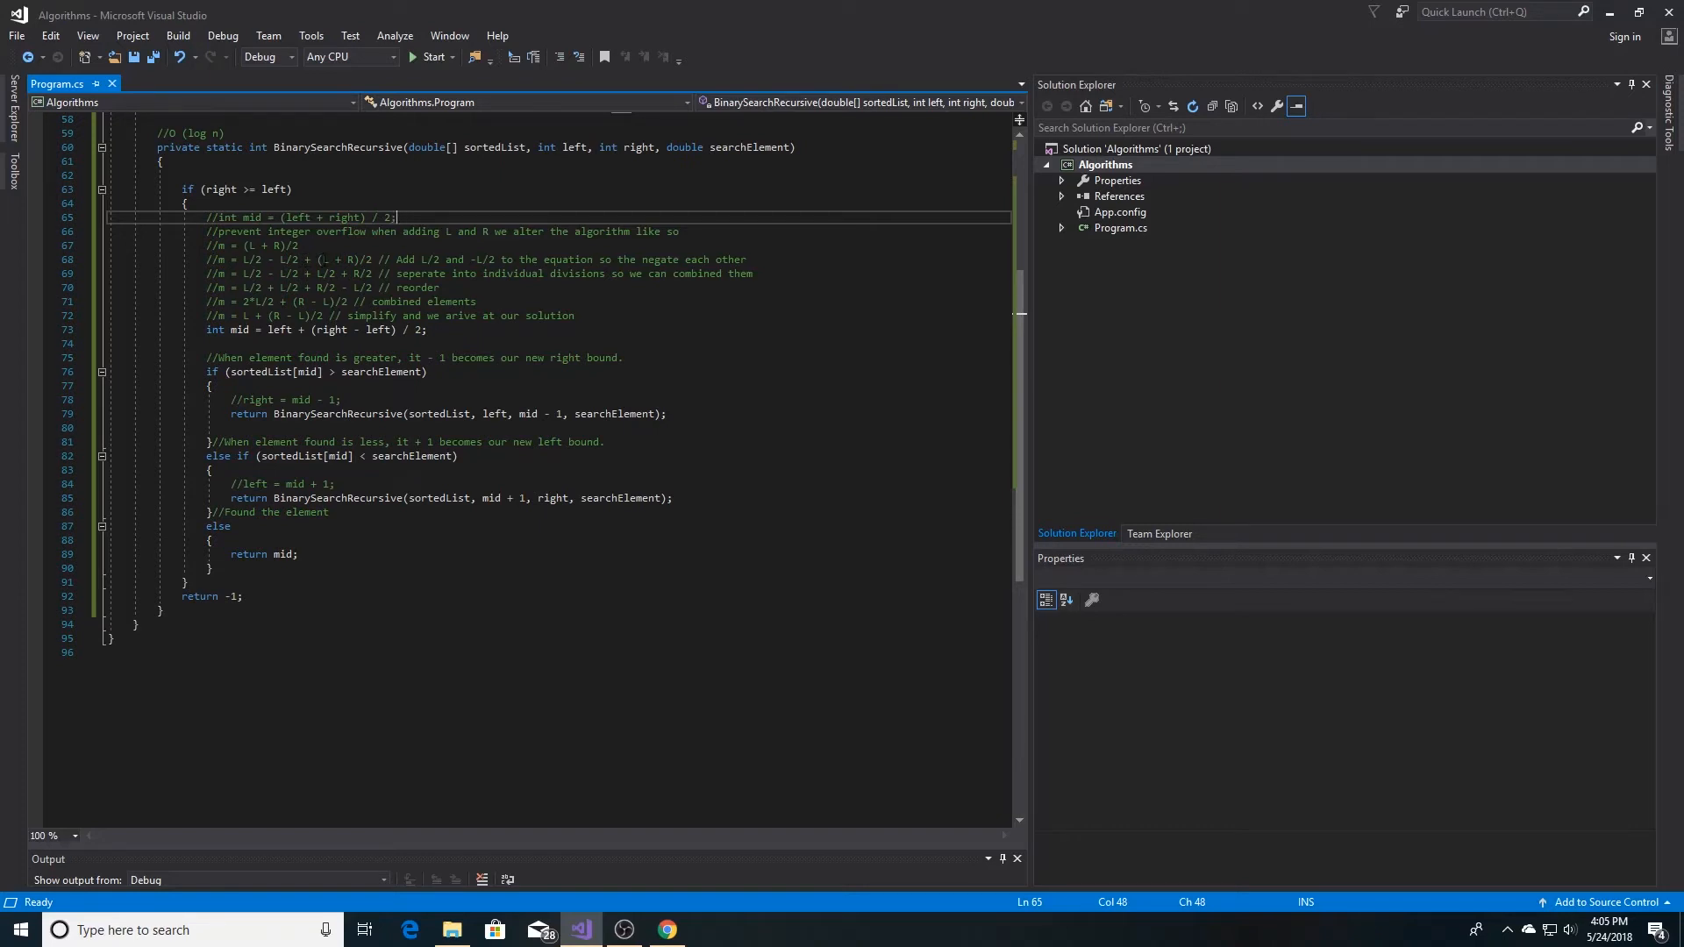
{"action": "scroll", "scroll_direction": "down", "scroll_amount": 3}
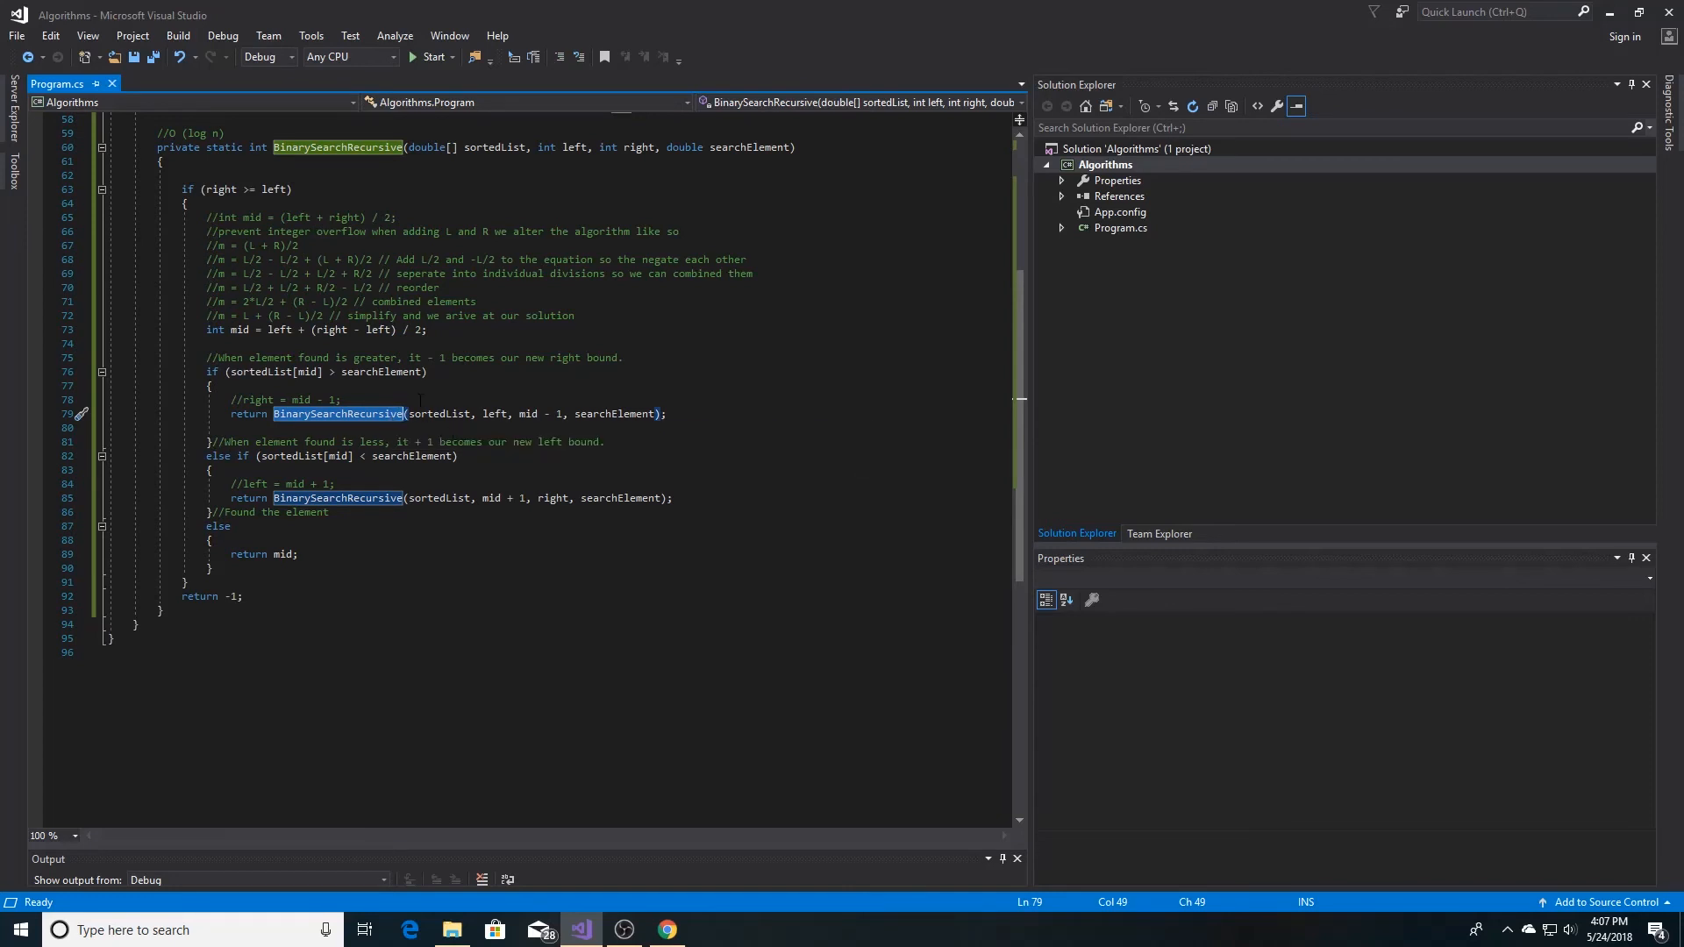
- Return to the top of Program.cs and start the Algorithms program under the debugger
{"action": "scroll", "scroll_direction": "down", "scroll_amount": 3}
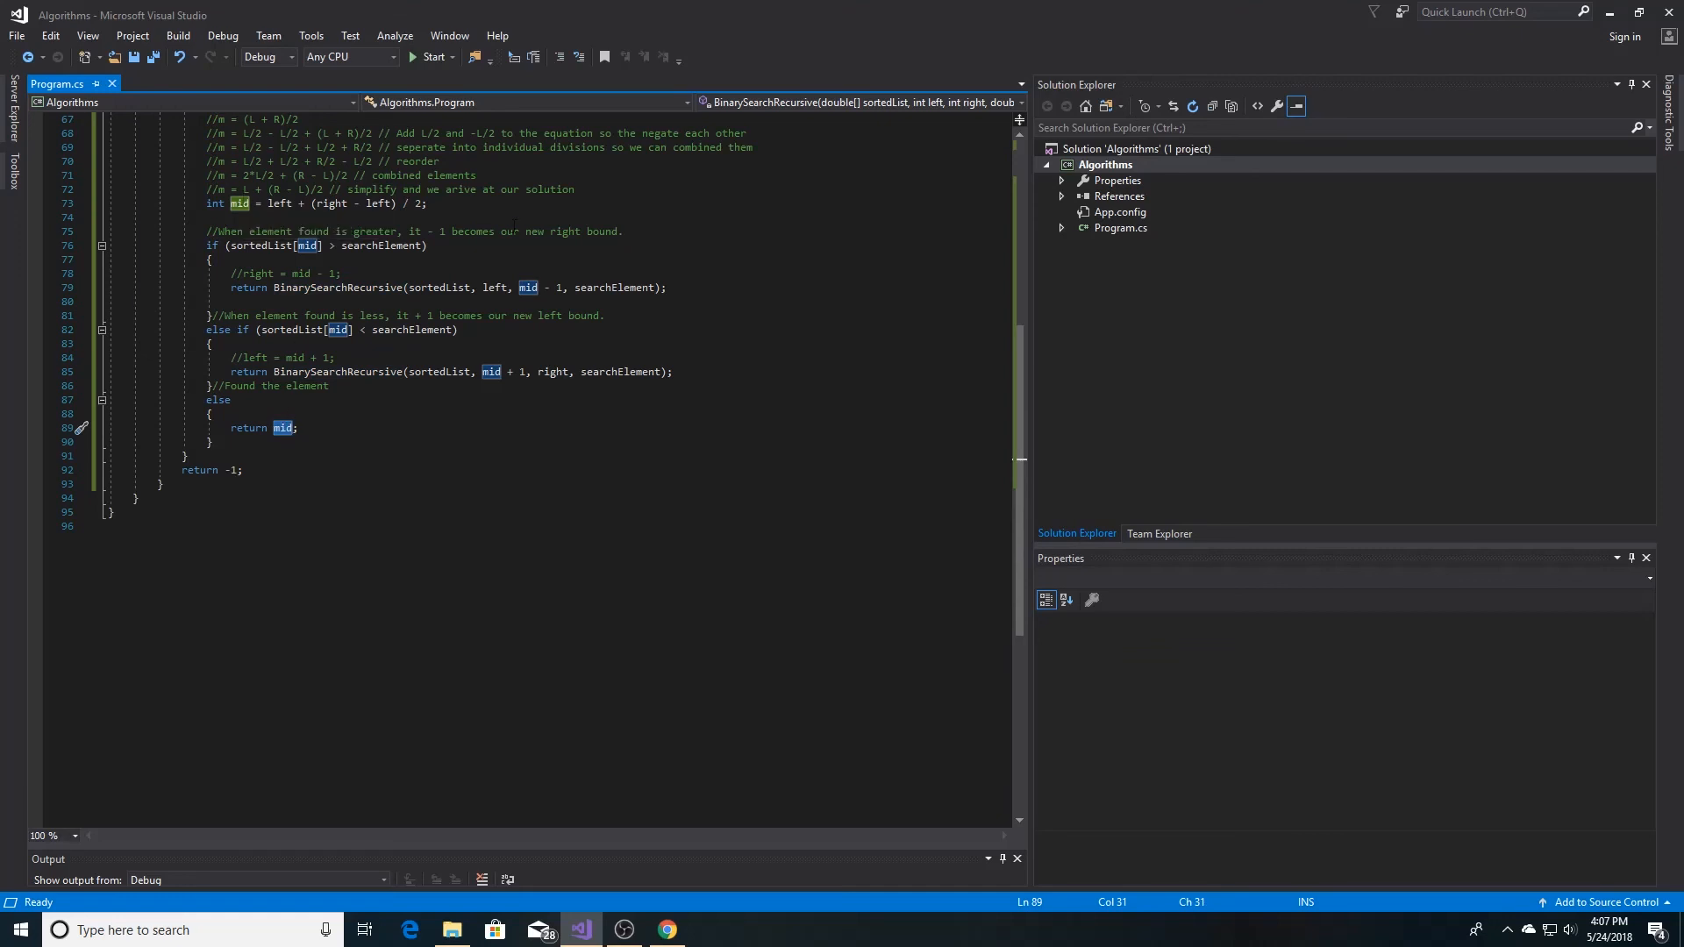
{"action": "scroll", "scroll_direction": "up", "scroll_amount": 3}
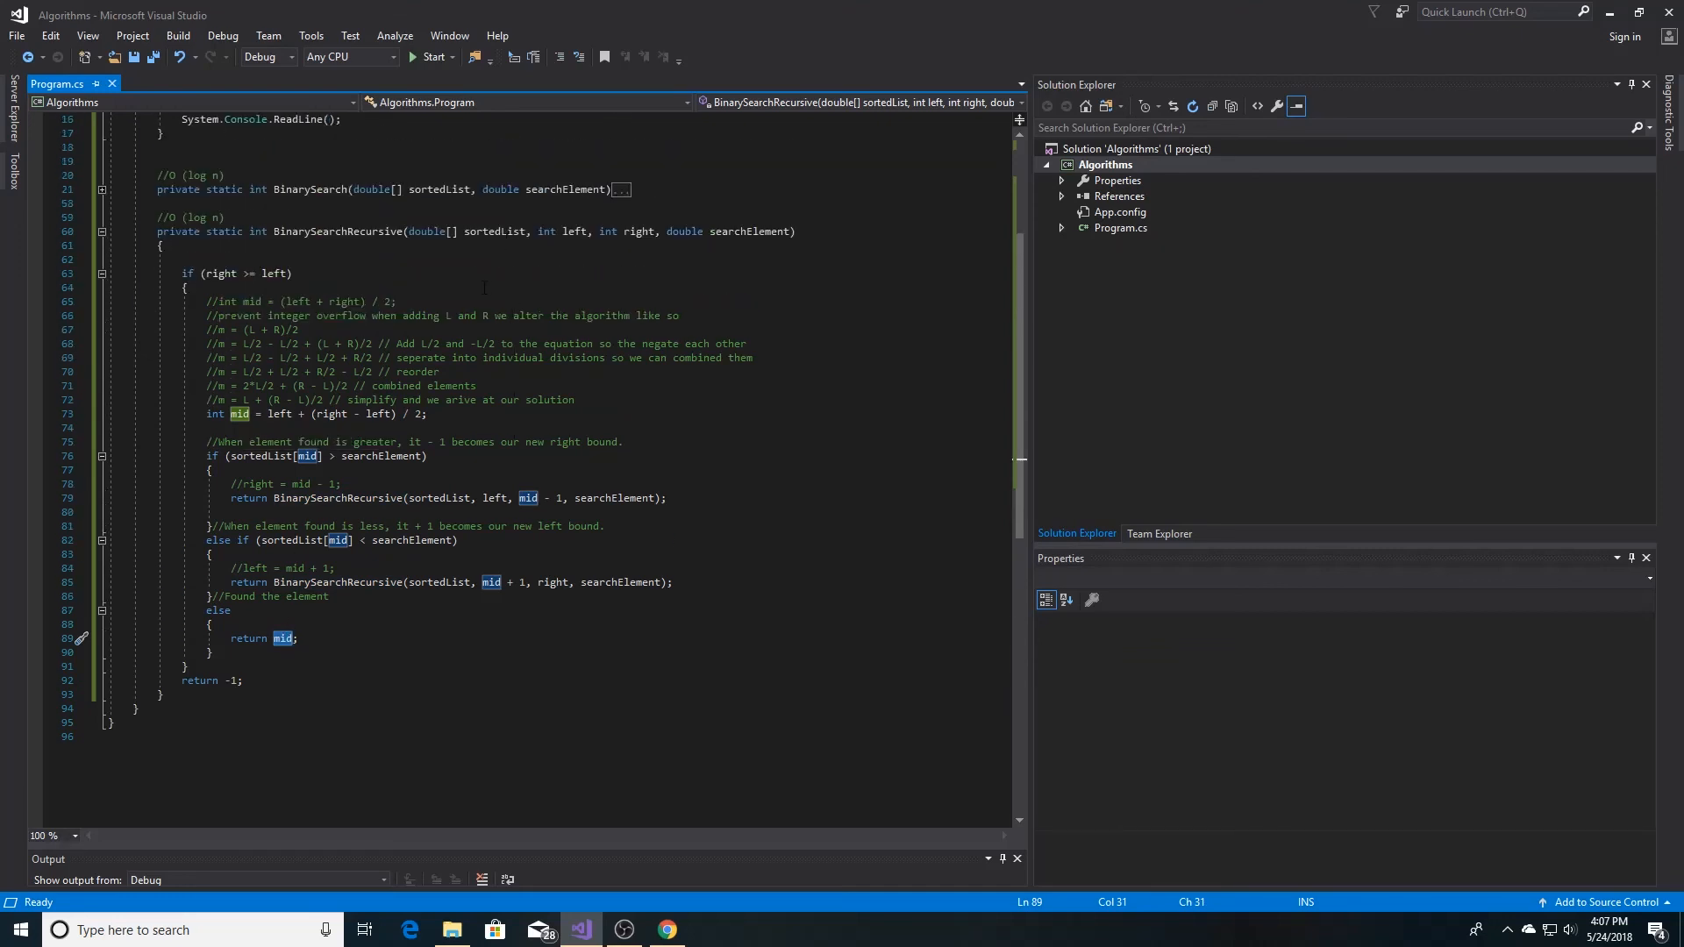
{"action": "scroll", "scroll_direction": "up", "scroll_amount": 3}
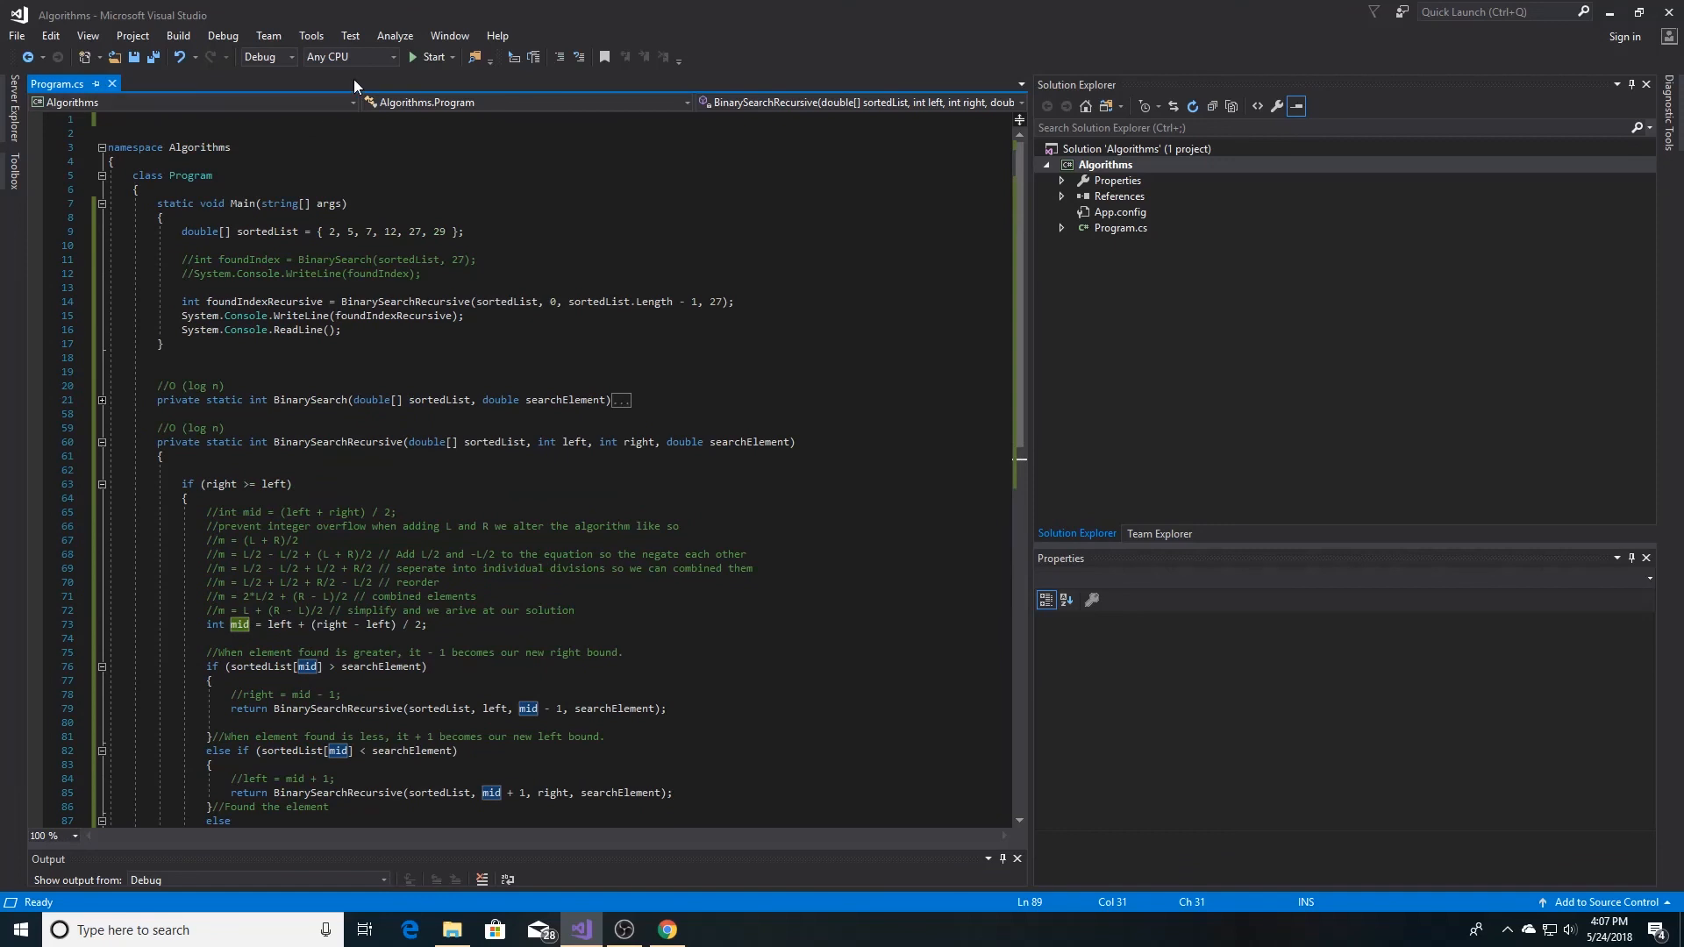
{"action": "mouse_move", "coordinate": [429, 57]}
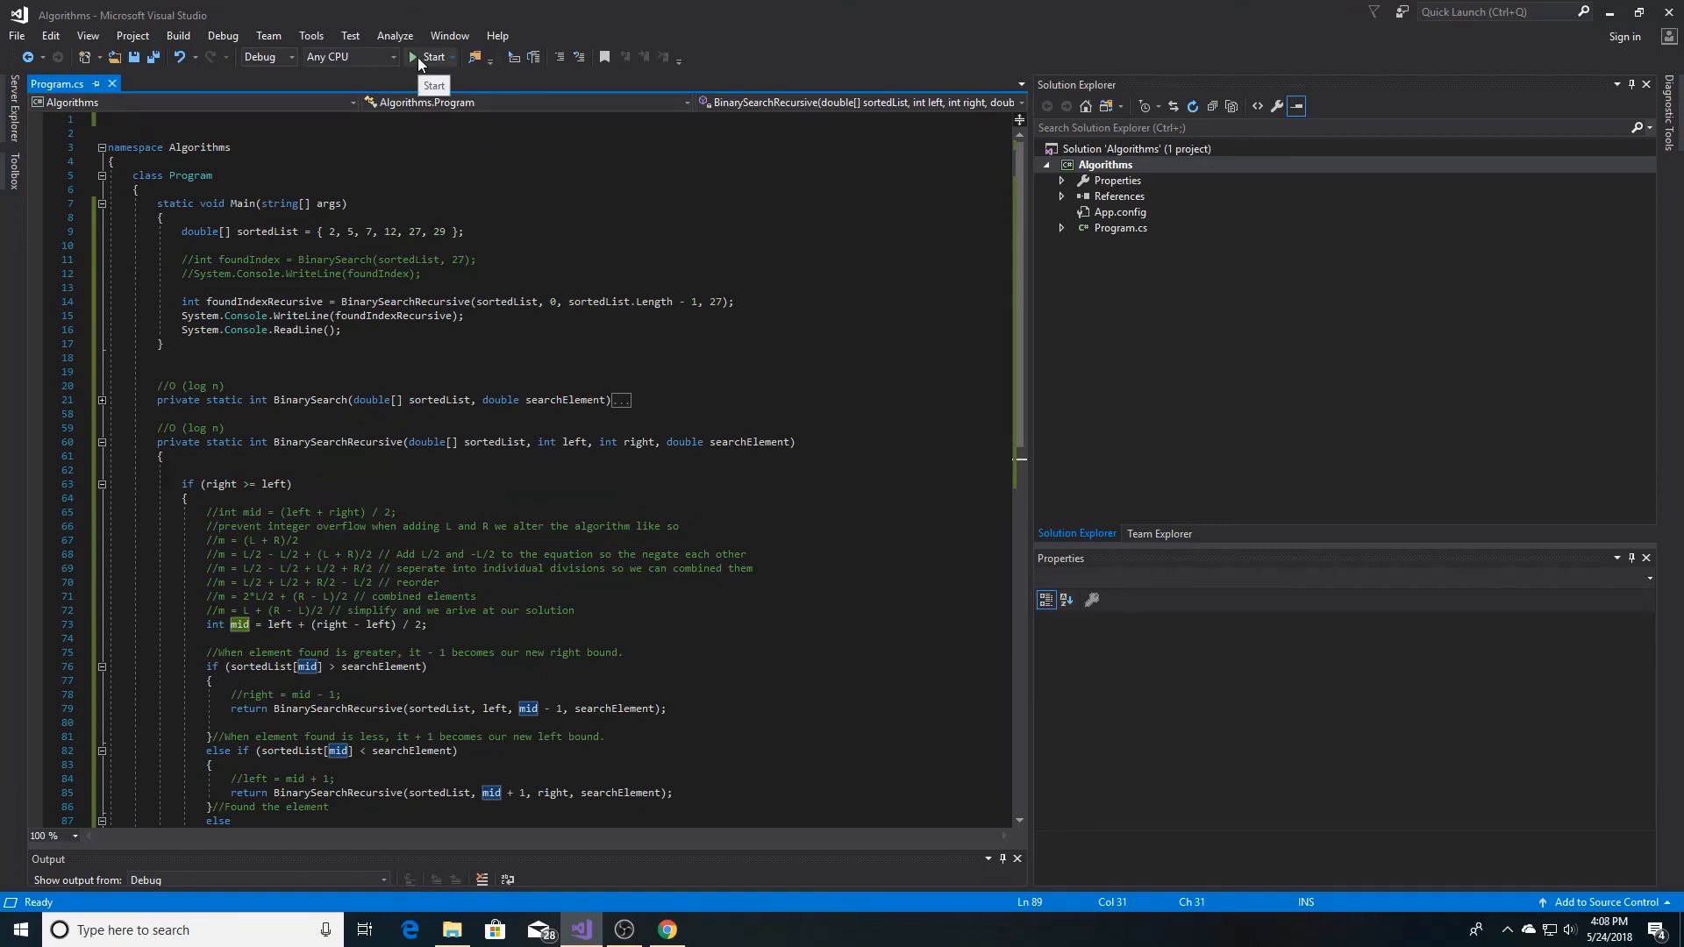
{"action": "left_click", "coordinate": [433, 56]}
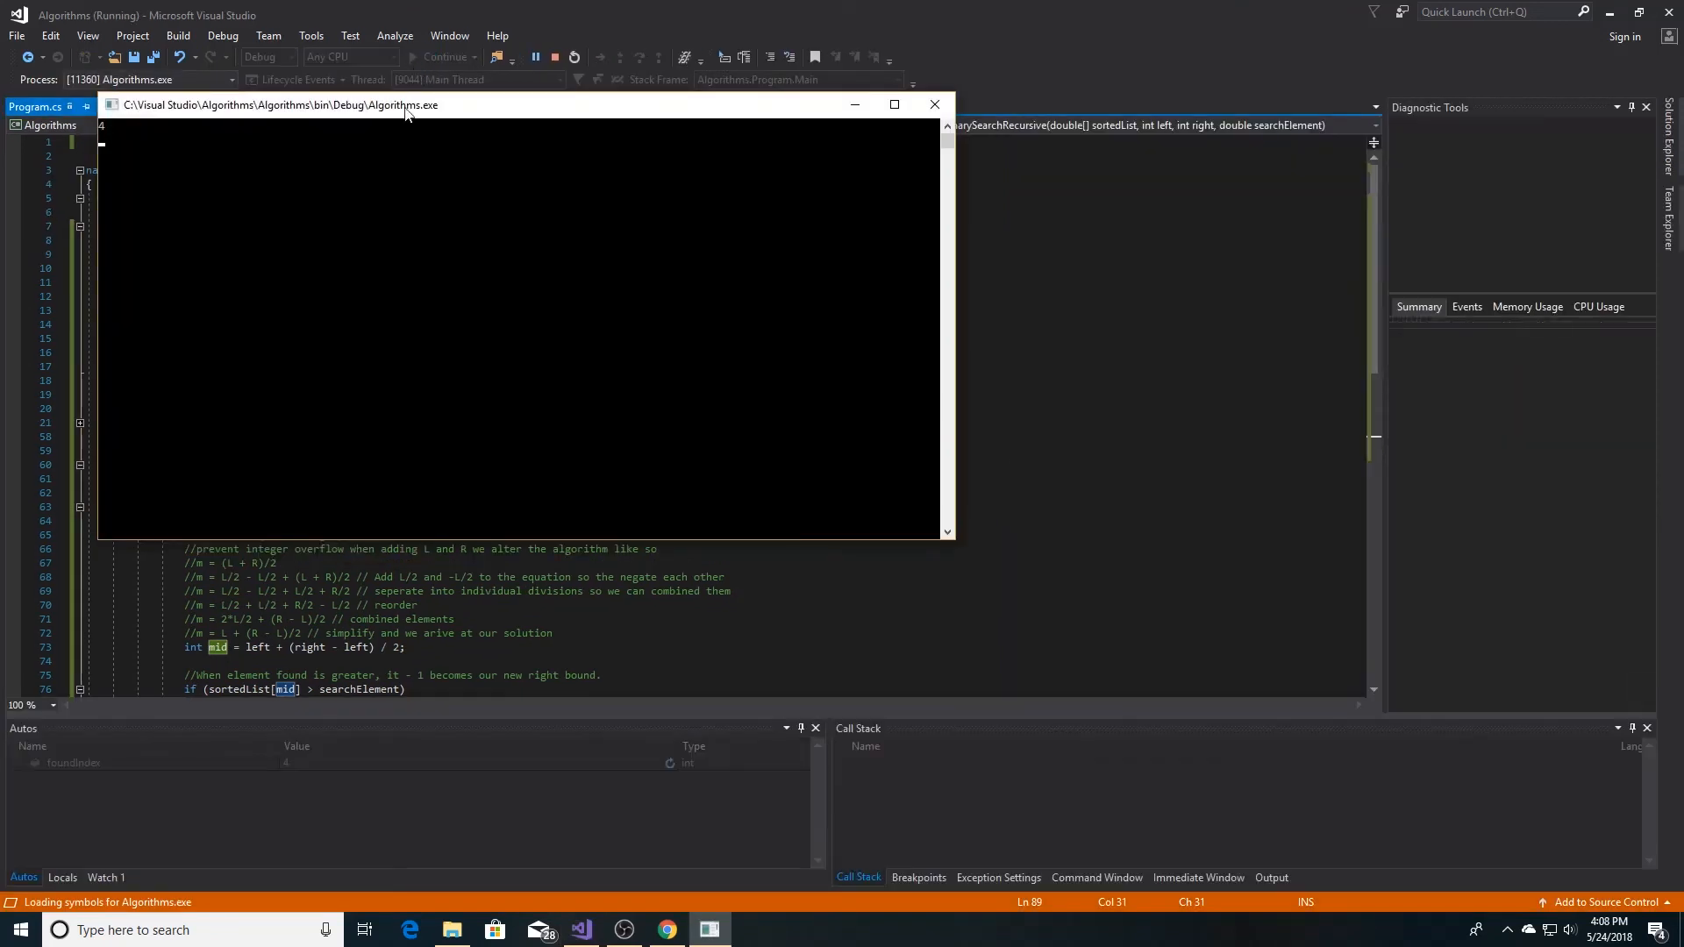